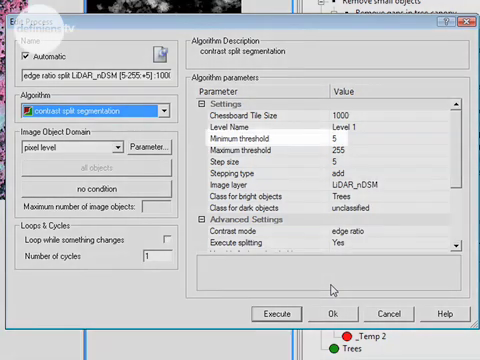
# Step: Review the chessboard segmentation process in the Edit Process dialog
pyautogui.click(252, 138)
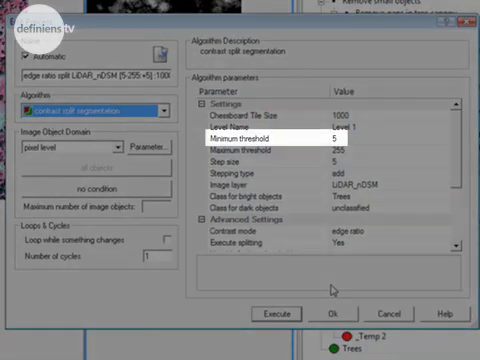
pyautogui.click(280, 198)
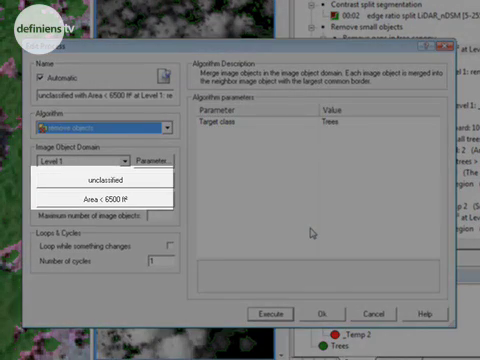
pyautogui.click(104, 178)
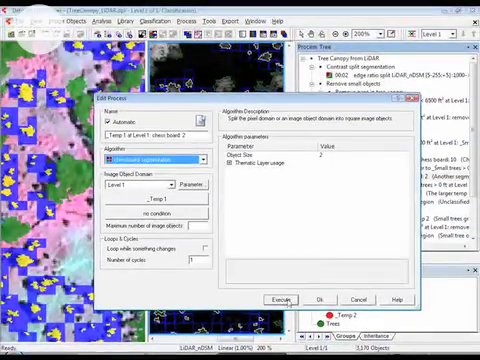
# Step: Review the assign-class processes returning Temp 2 objects on Level 1 to unclassified
pyautogui.click(284, 300)
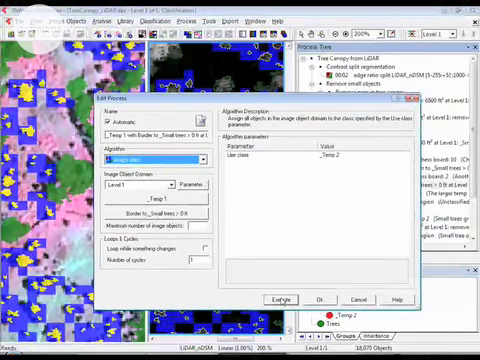
pyautogui.click(282, 298)
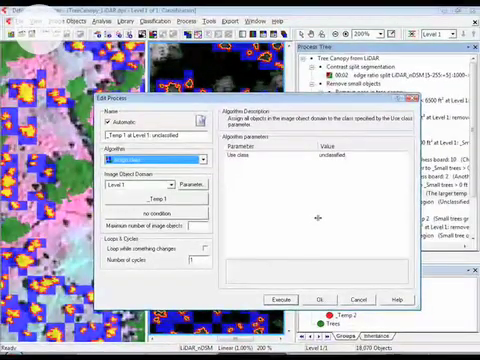
# Step: Review the assign-class unclassified step and the merge-region process for unclassified Level 1 objects
pyautogui.click(286, 298)
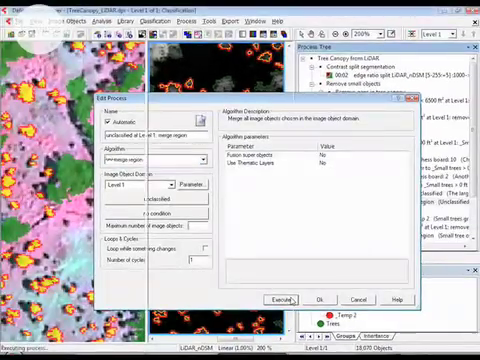
pyautogui.click(284, 298)
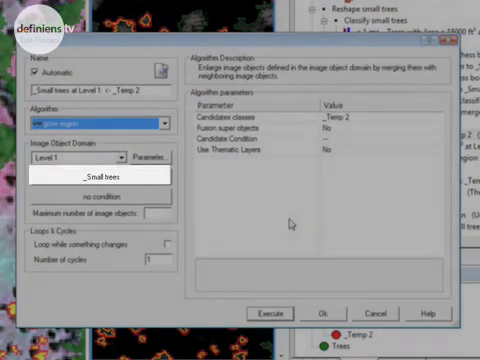
# Step: Review the image object fusion of _Small trees into candidate class Temp 2 and close the dialog
pyautogui.click(260, 120)
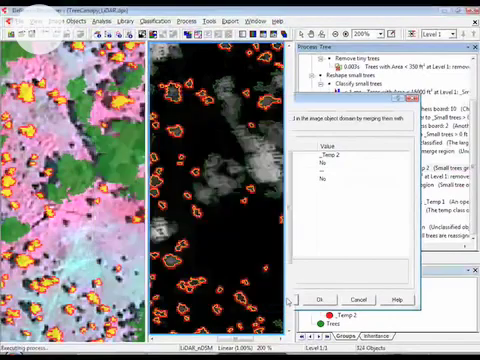
pyautogui.click(320, 298)
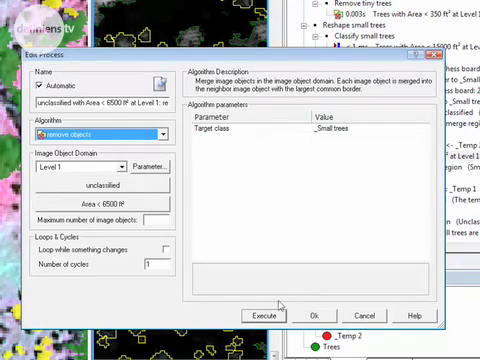
# Step: Switch the algorithm to merge region, fusing every _Small trees object on Level 1
pyautogui.click(268, 312)
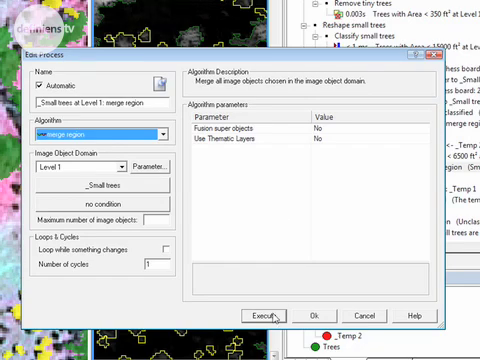
# Step: Confirm the merge region step and accept a circular mask for the morphology smoothing process
pyautogui.click(274, 312)
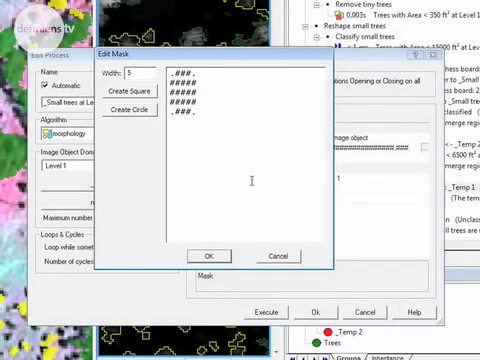
pyautogui.click(208, 256)
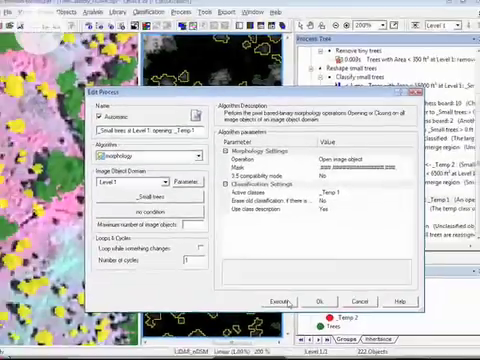
# Step: Confirm the morphology smoothing and the assign-class step for _Temp 2 objects
pyautogui.click(284, 300)
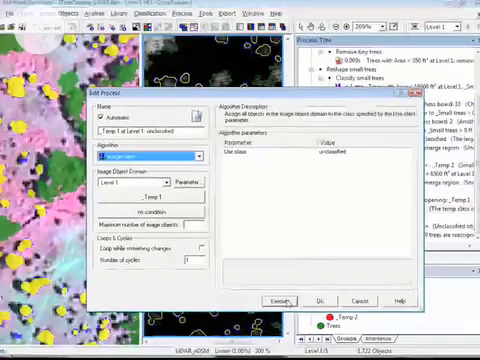
pyautogui.click(284, 300)
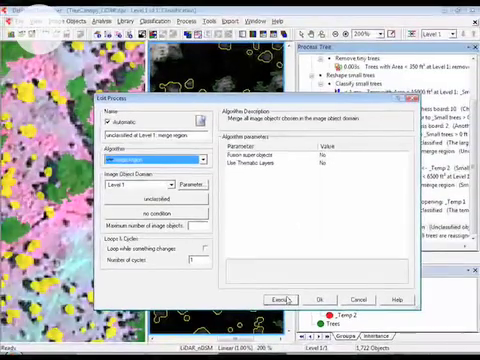
# Step: Confirm the merge step and the assignment of unclassified Level 1 objects to Trees, then review the Process Tree
pyautogui.click(284, 298)
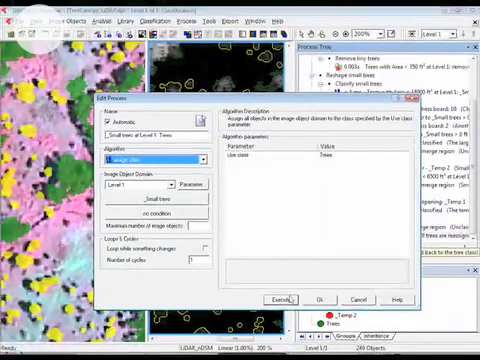
pyautogui.click(288, 298)
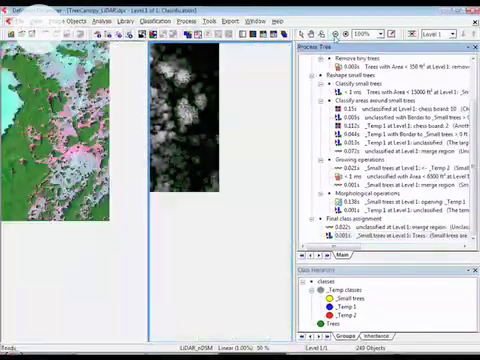
pyautogui.click(340, 32)
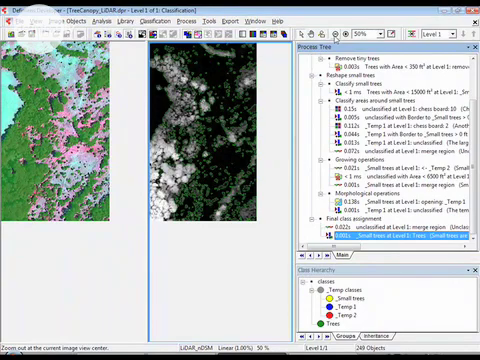